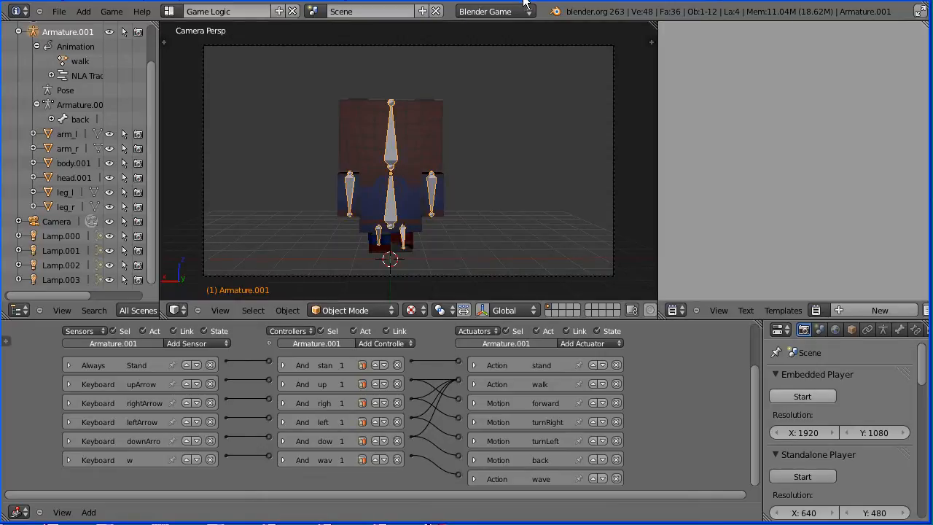
mouse_move(392, 123)
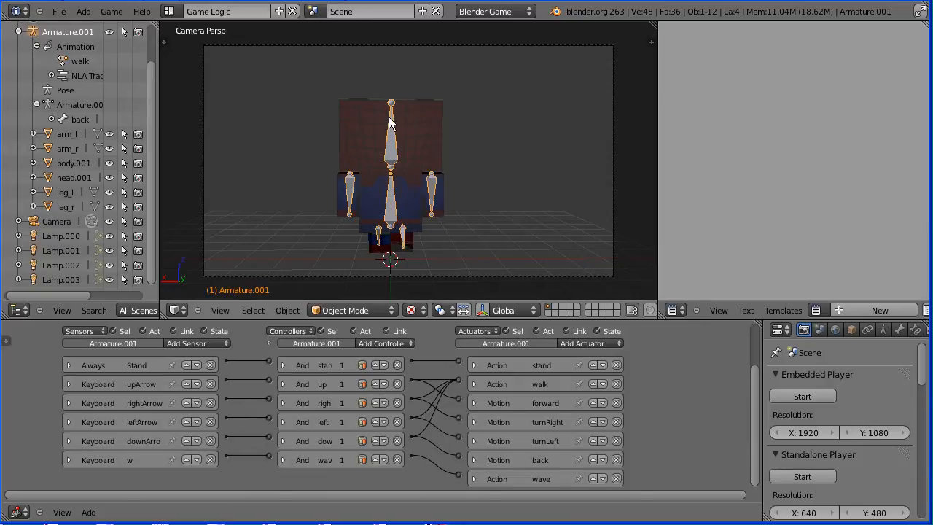
Step: Replace the rigged Spock scene with a new default scene of cube, camera and lamp
left_click(69, 12)
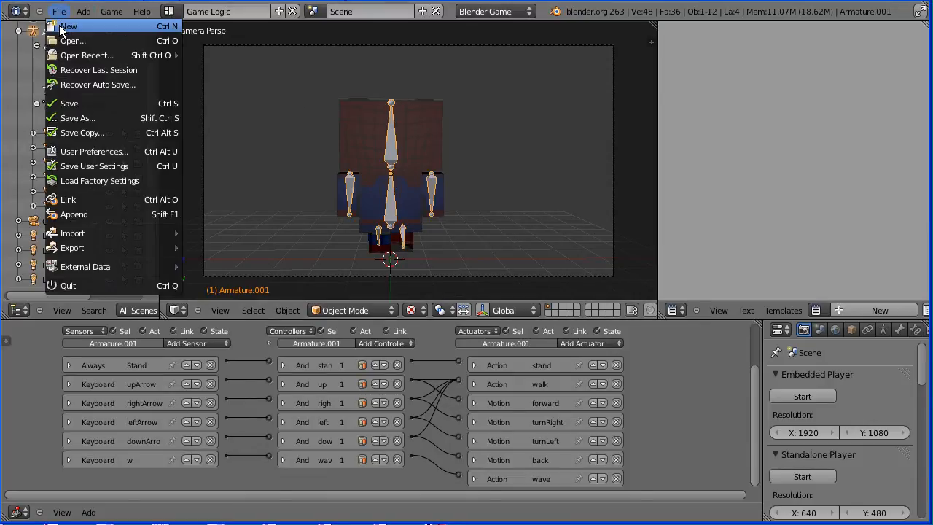
left_click(64, 26)
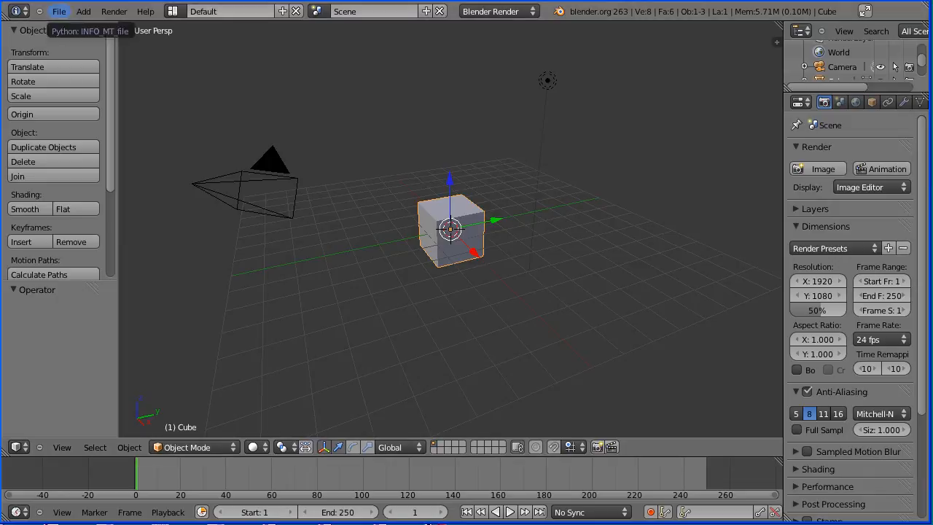
left_click(60, 12)
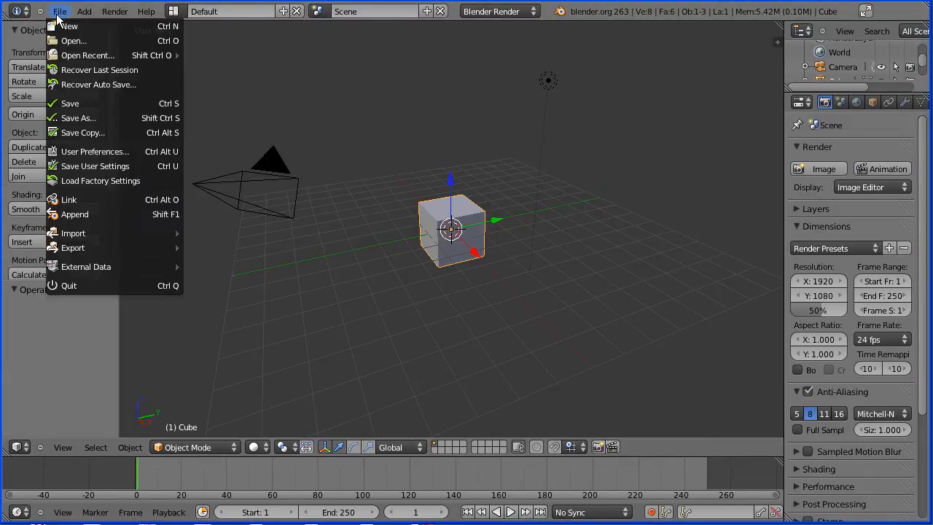
Step: Load the unrigged Spock figure file and view it straight on from the front
left_click(87, 54)
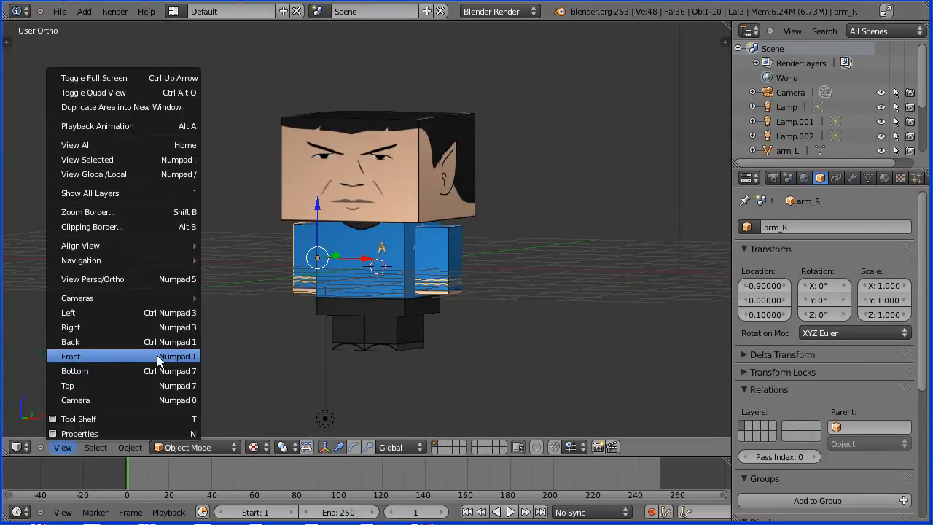
left_click(71, 356)
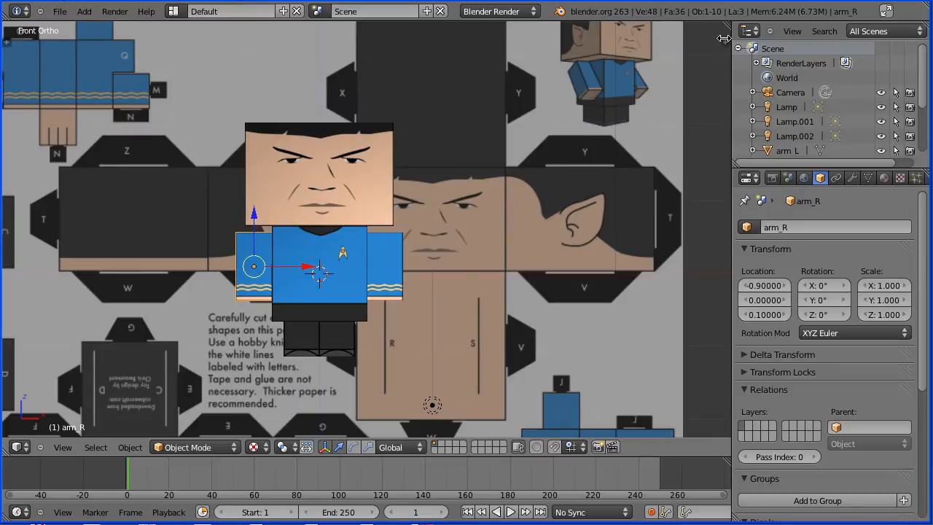
key("N")
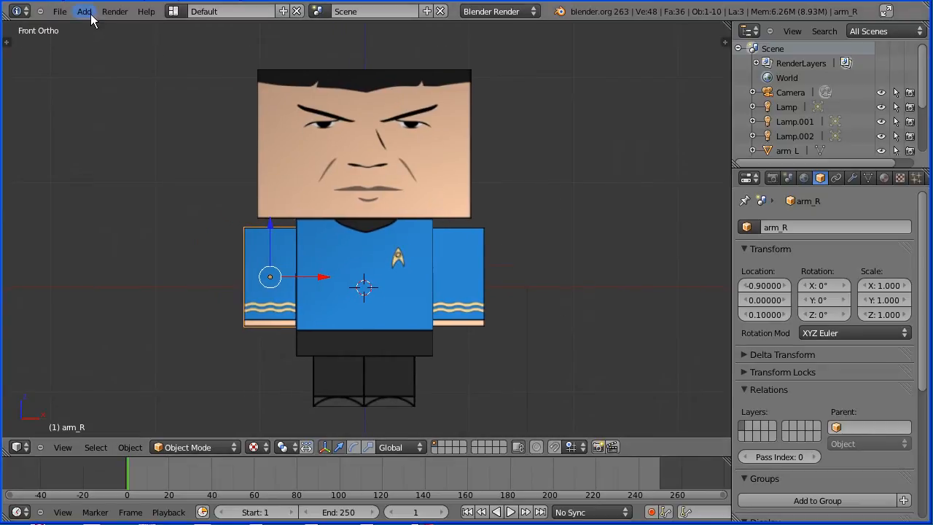
Step: Add a single-bone armature to the figure and show its Armature data settings
left_click(83, 11)
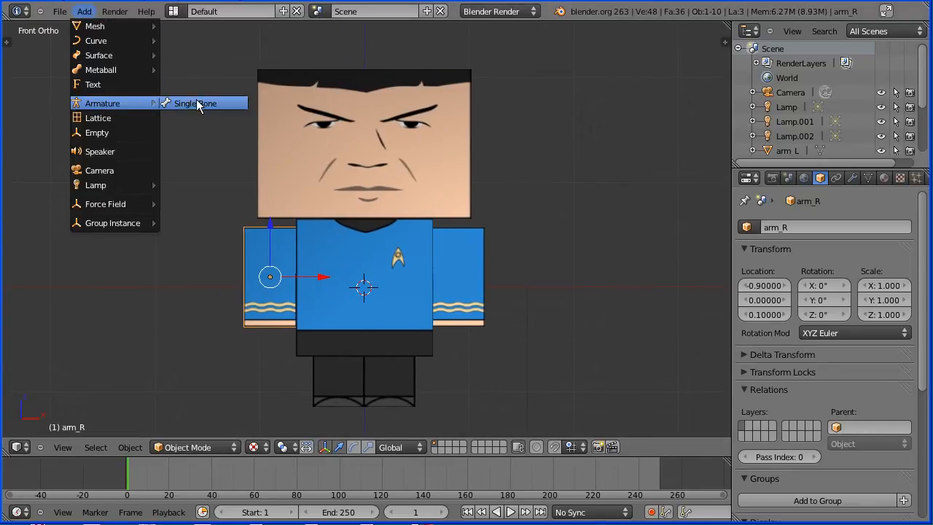
left_click(196, 102)
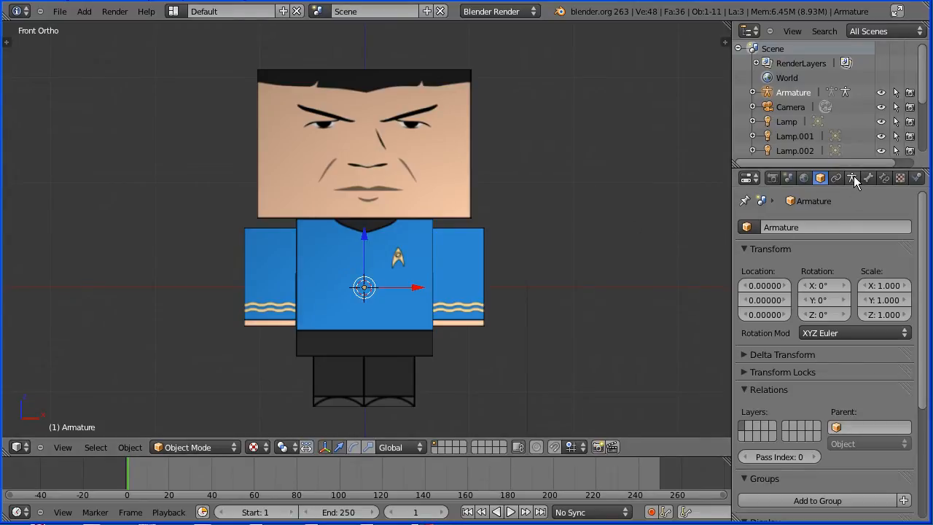
left_click(852, 177)
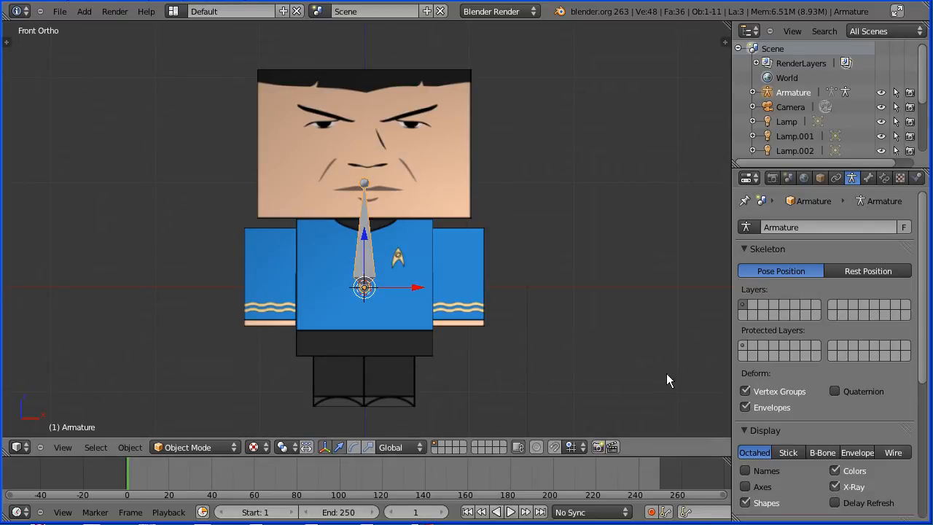
mouse_move(366, 237)
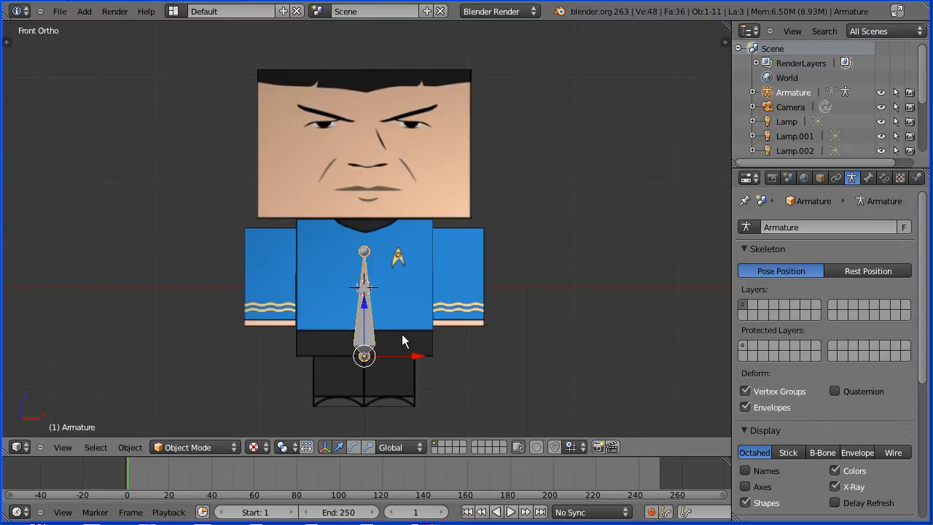
mouse_move(208, 455)
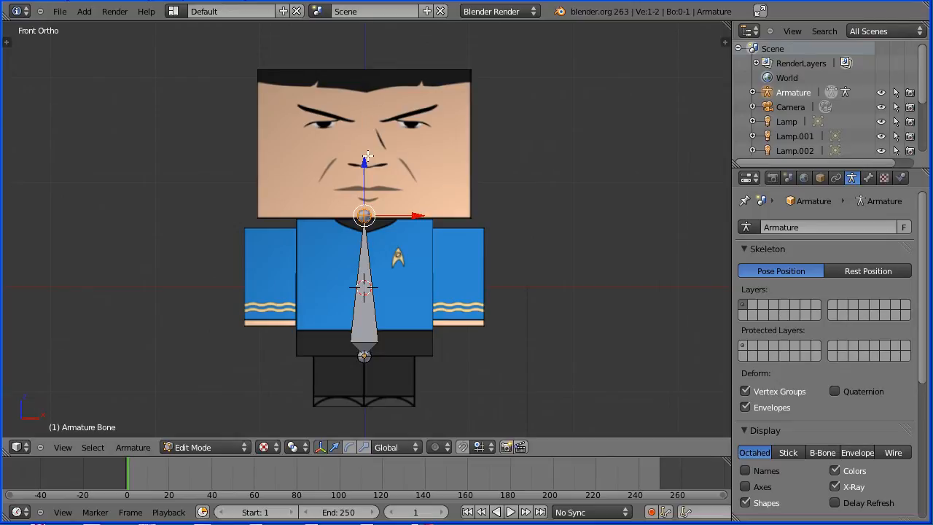
mouse_move(864, 192)
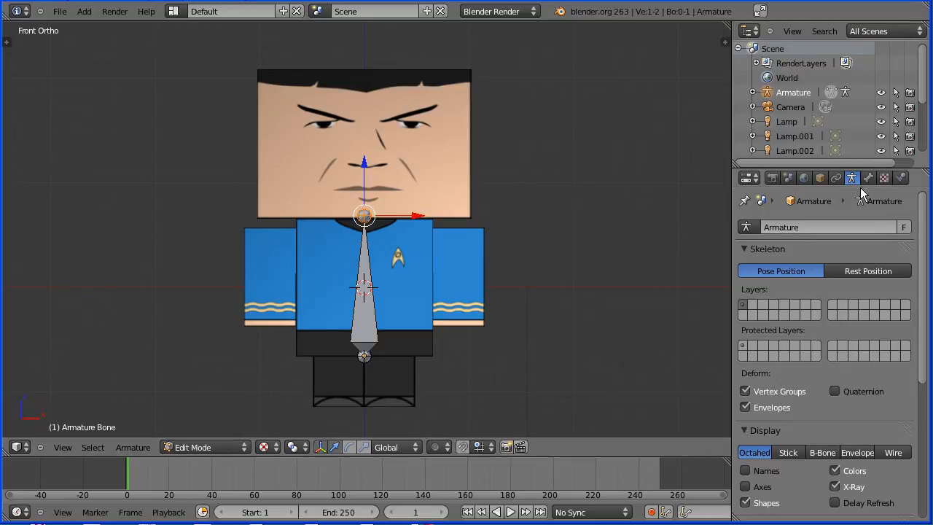
Step: Extrude a second bone up through the head and name it 'head' in the Bone tab
left_click(883, 178)
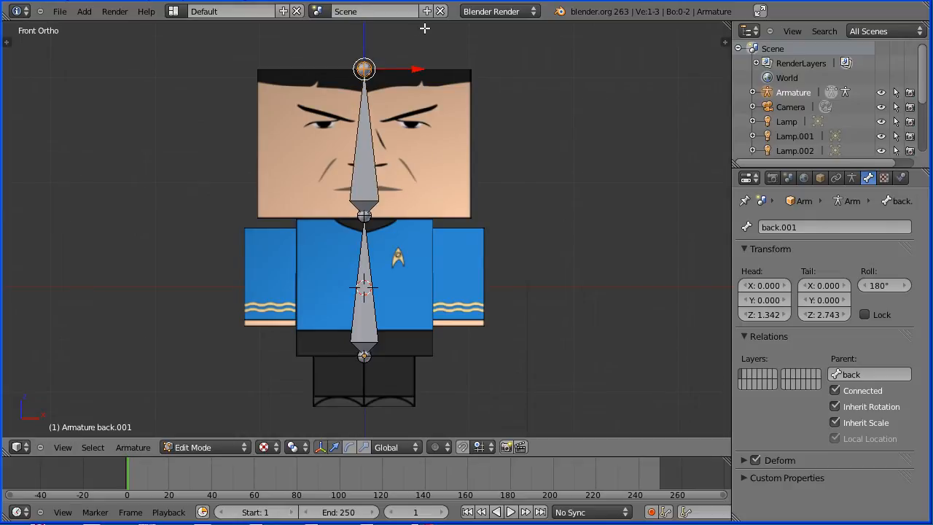
left_click(833, 227)
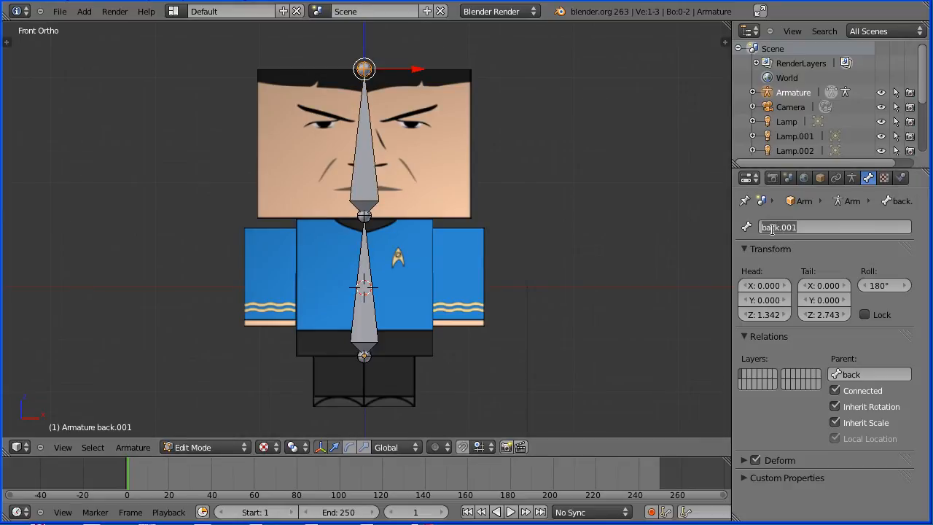
type("head")
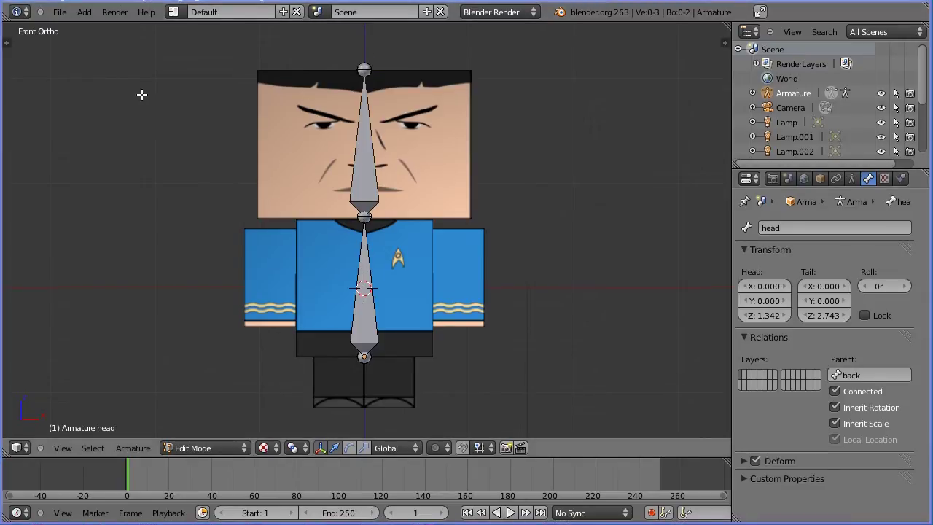
Step: Enable X-Axis Mirror and select the back-head joint to extrude mirrored shoulder bones
key("T")
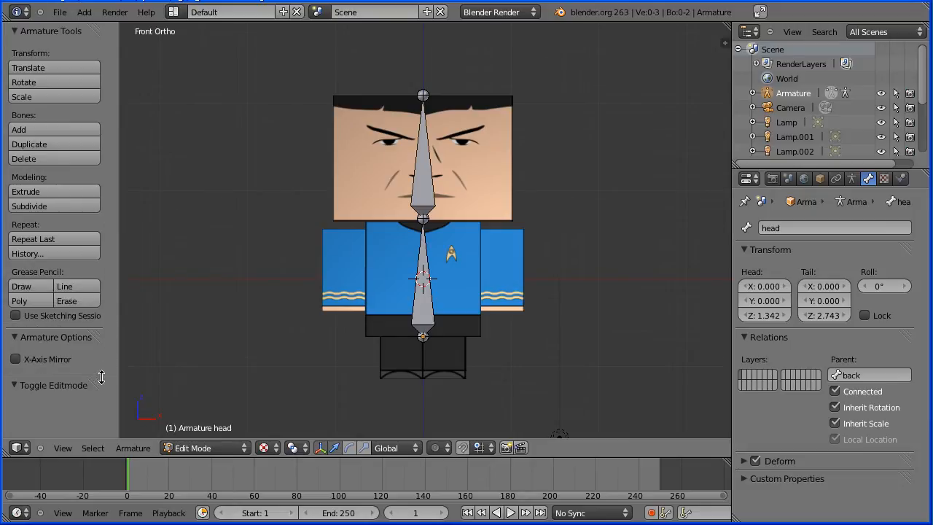
left_click(15, 358)
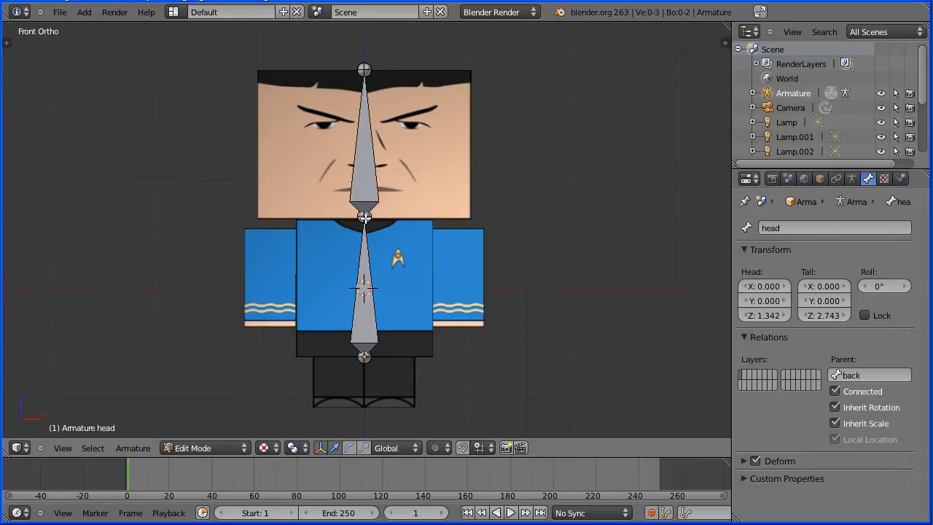
left_click(363, 219)
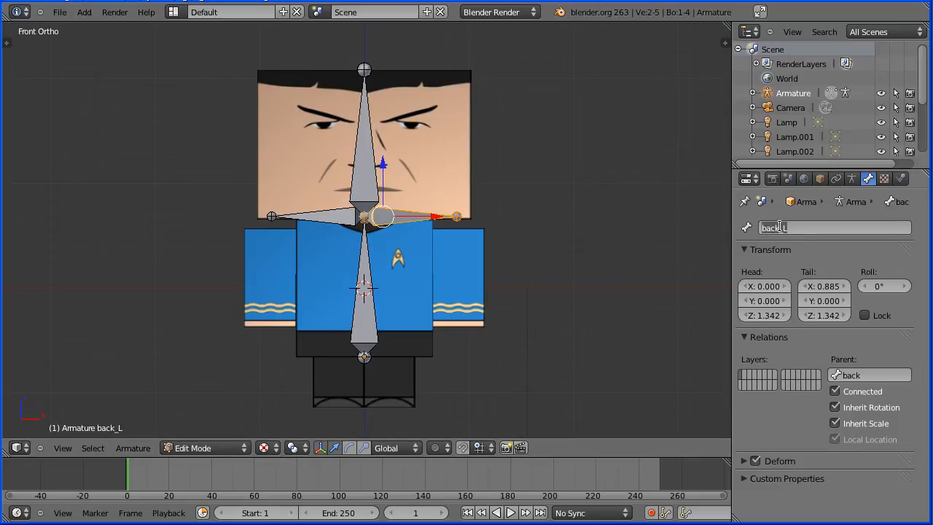
Step: Rename the side bone 'arm_L', disconnect it, and move it down into the sleeve
type("arm_L")
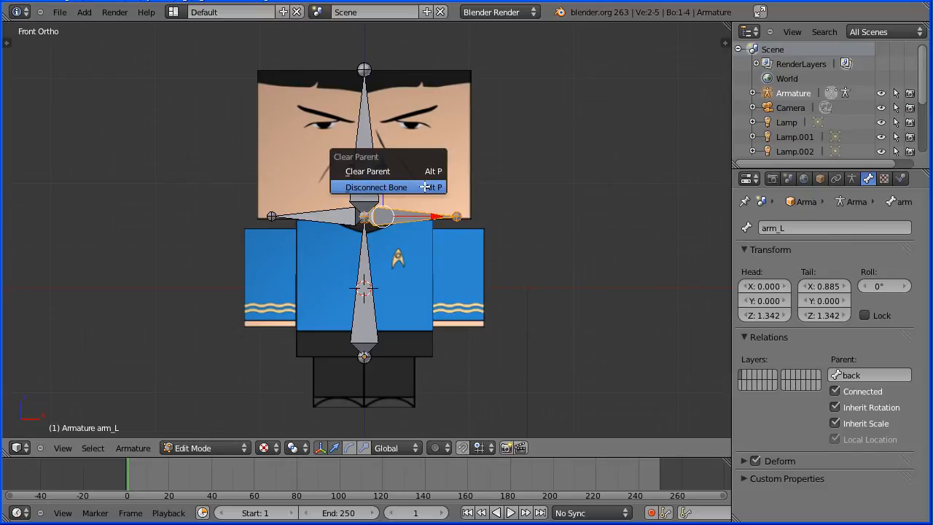
left_click(375, 186)
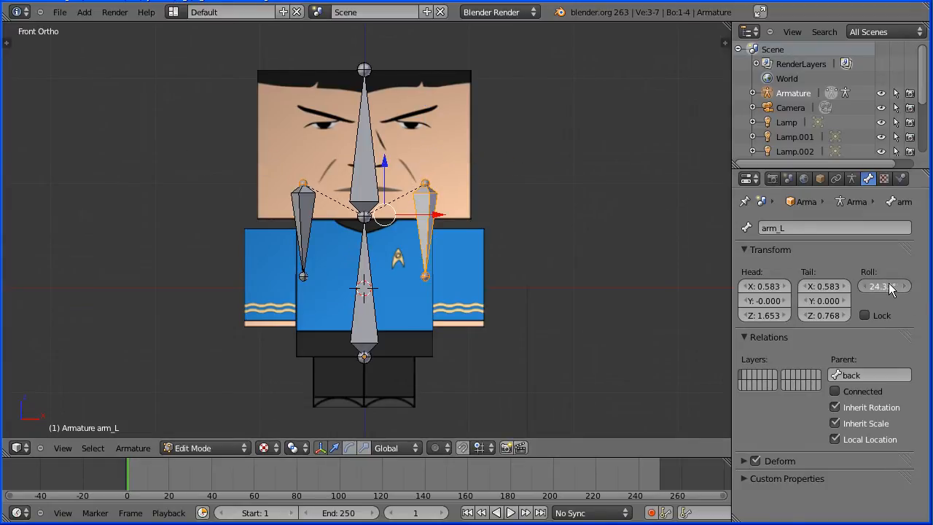
left_click(881, 286)
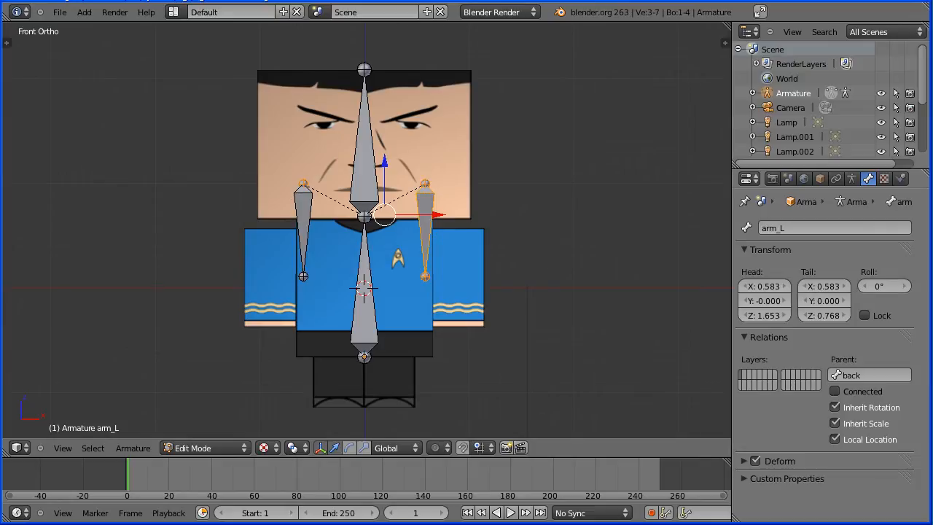
mouse_move(447, 198)
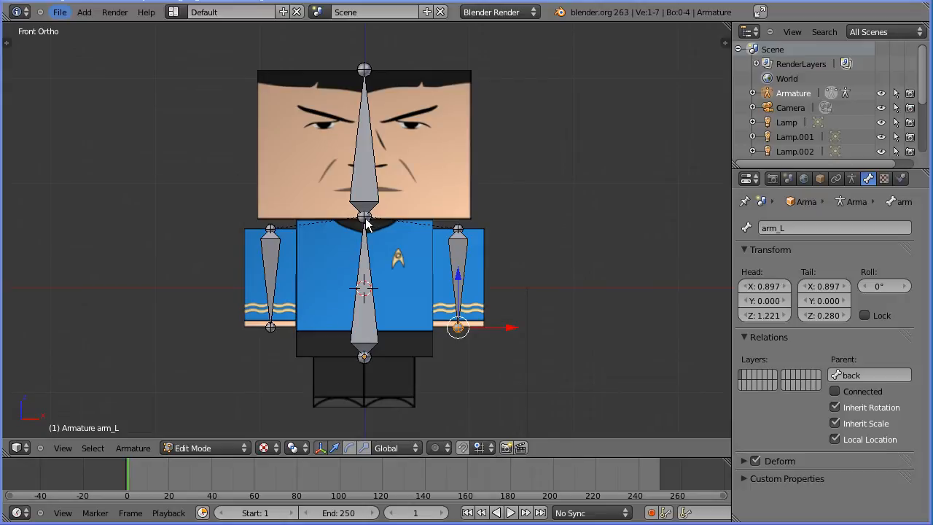
Step: Extrude a bone from the back joint, name it 'leg_L', and disconnect it
left_click(363, 219)
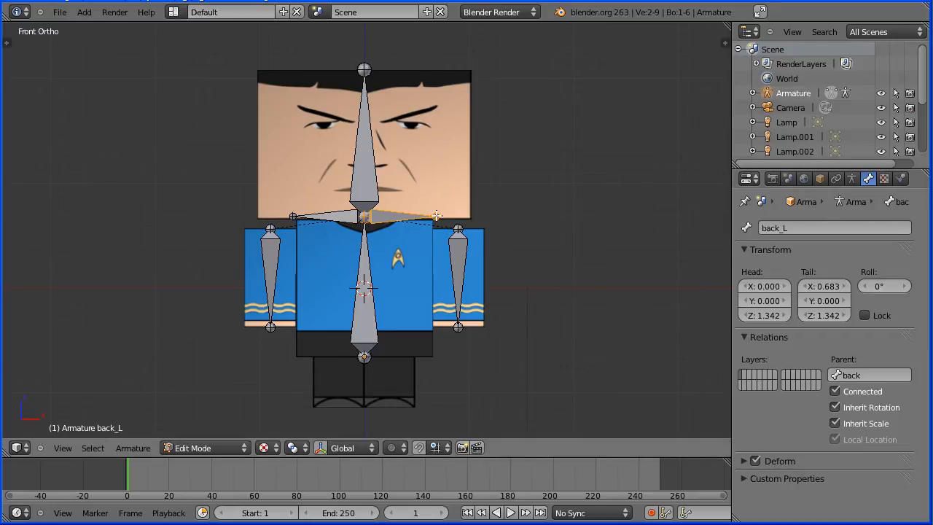
left_click(833, 227)
type("leg")
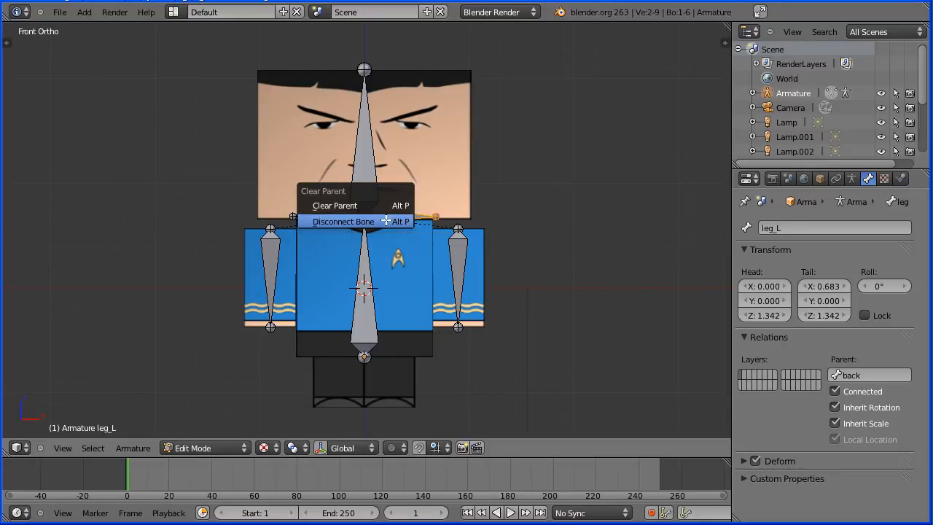
left_click(342, 221)
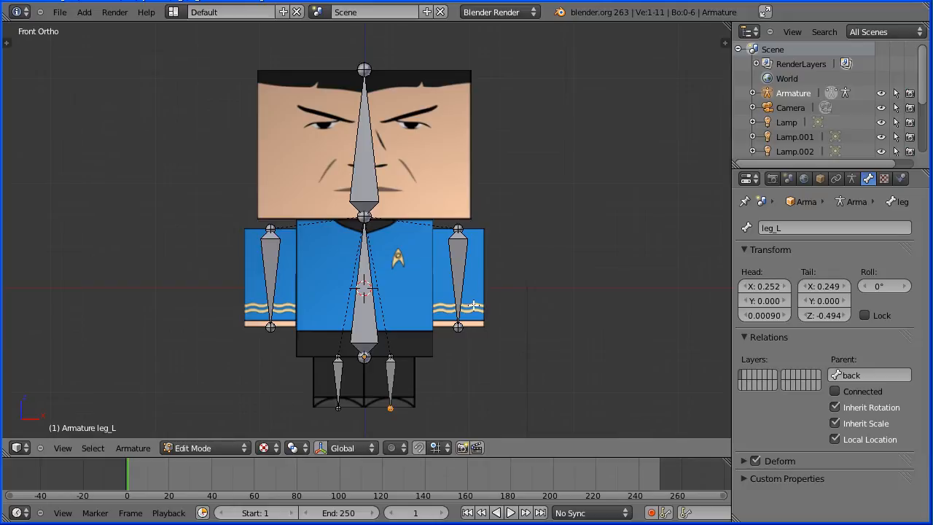
Step: In Object Mode, bone-parent the left arm mesh to arm_L and the right arm to arm_R
left_click(204, 448)
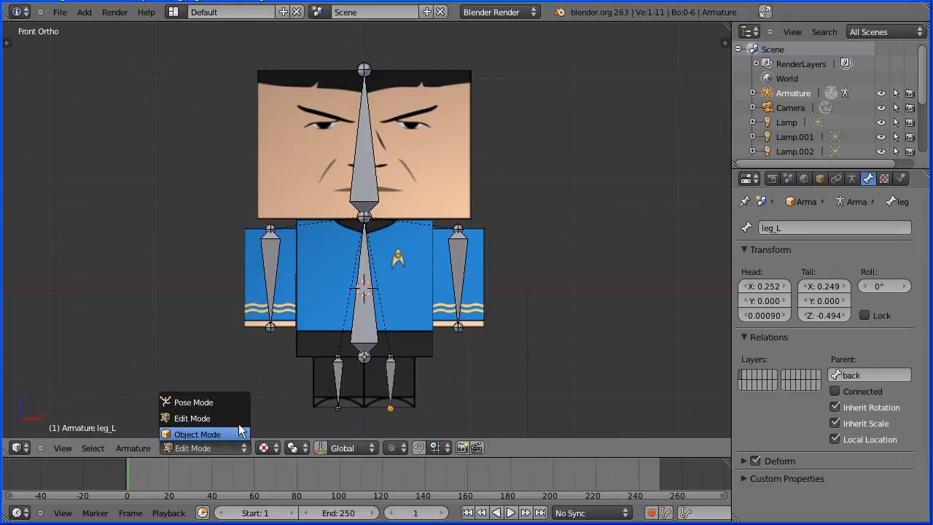
left_click(193, 402)
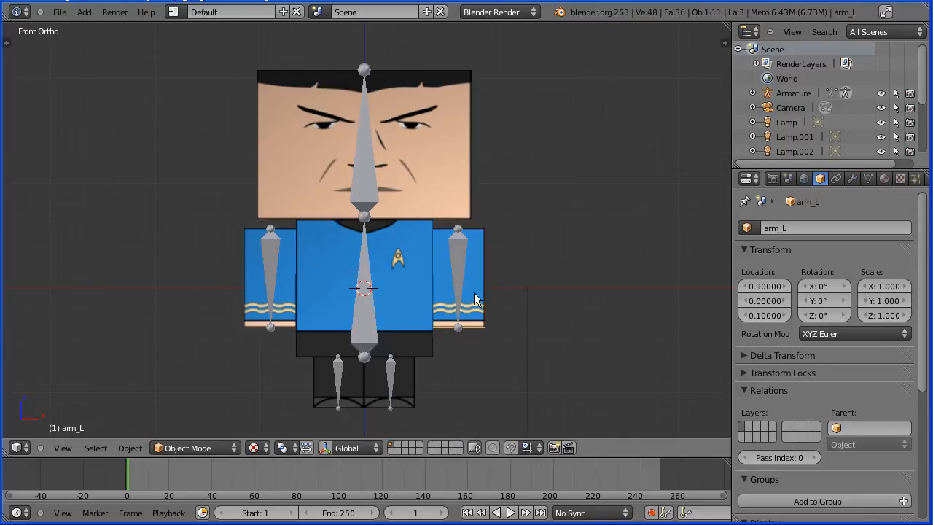
left_click(188, 448)
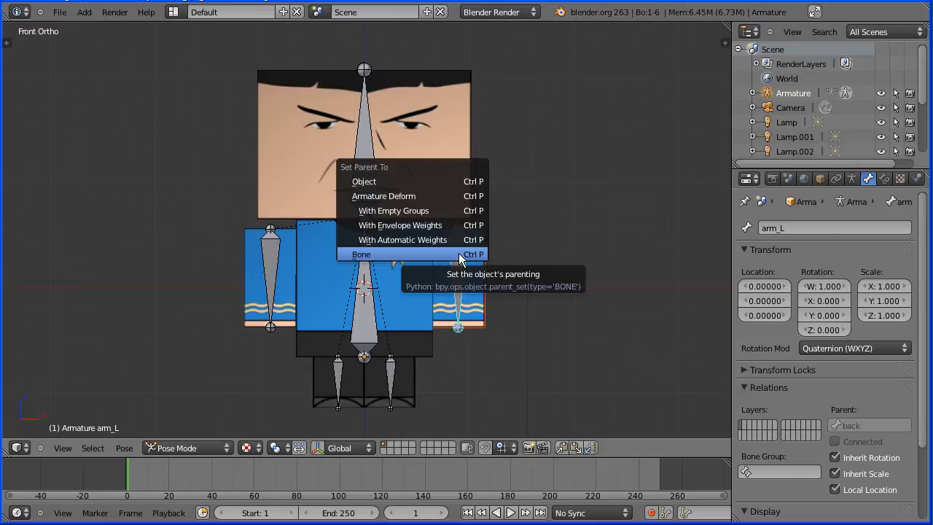
left_click(361, 253)
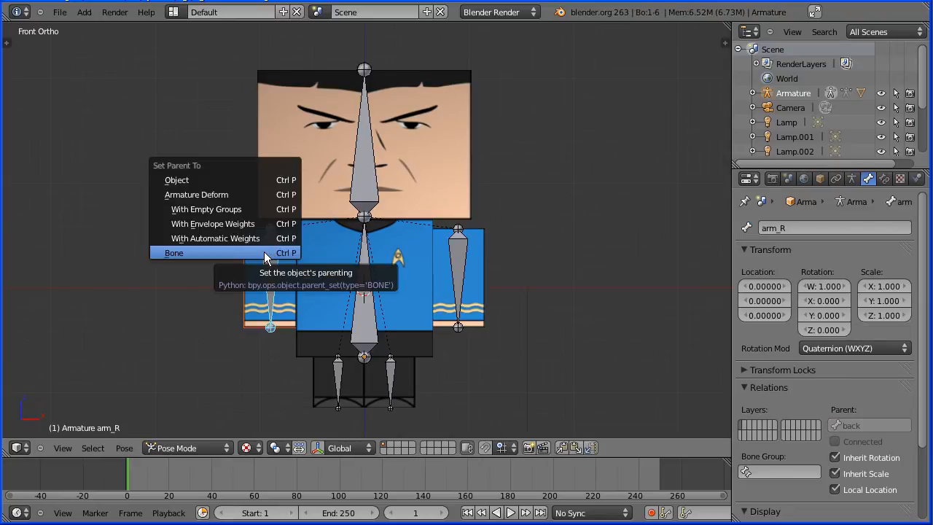
left_click(174, 252)
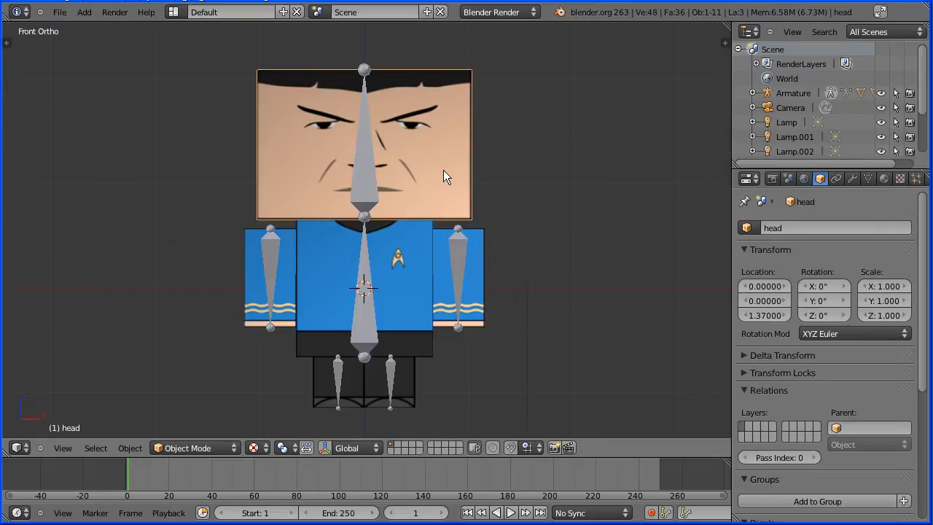
Step: Bone-parent the torso mesh to the back bone and the right leg mesh to leg_R
left_click(186, 447)
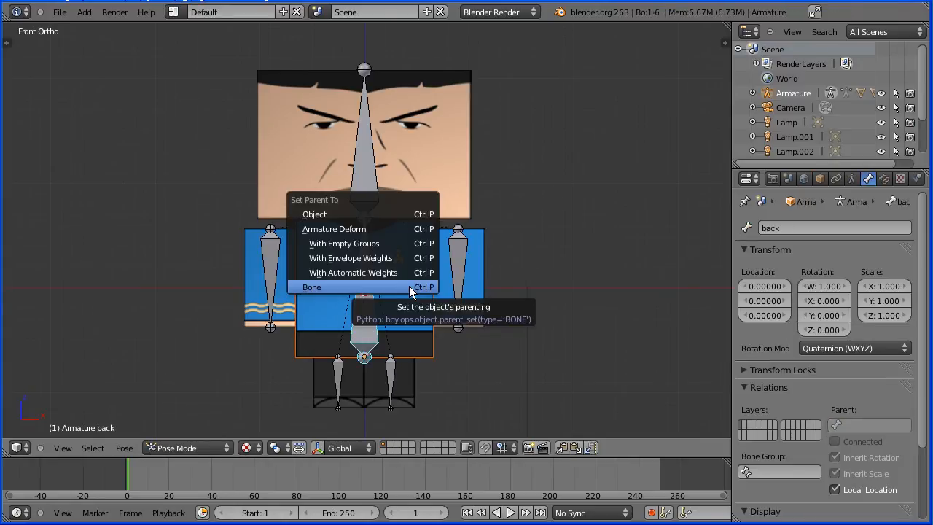
left_click(311, 286)
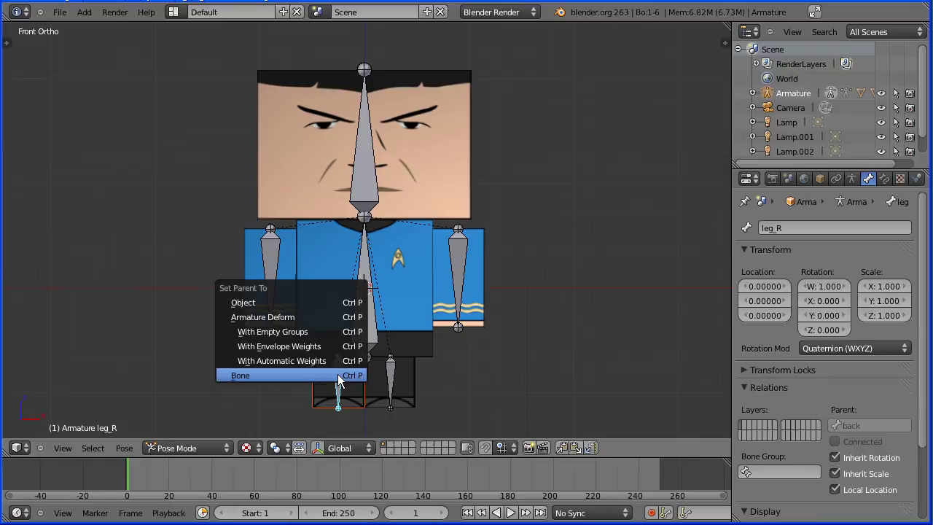
left_click(240, 375)
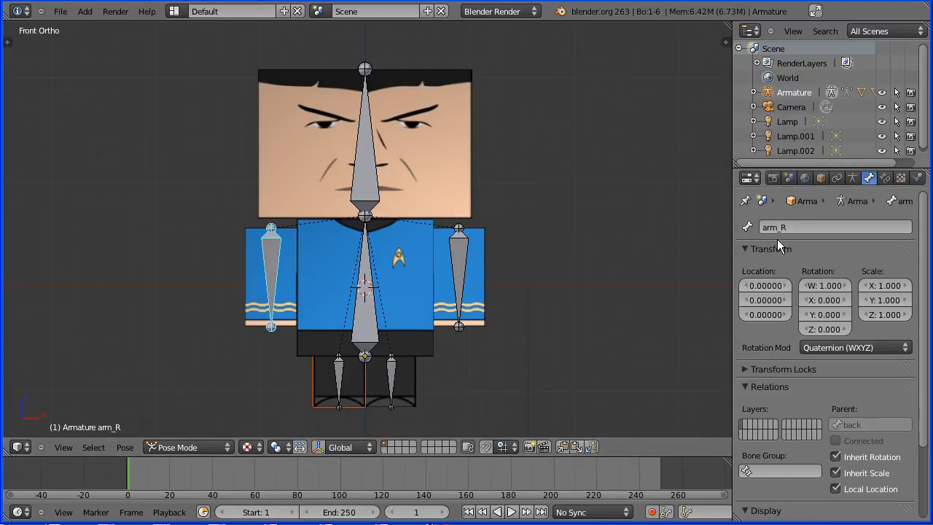
mouse_move(886, 177)
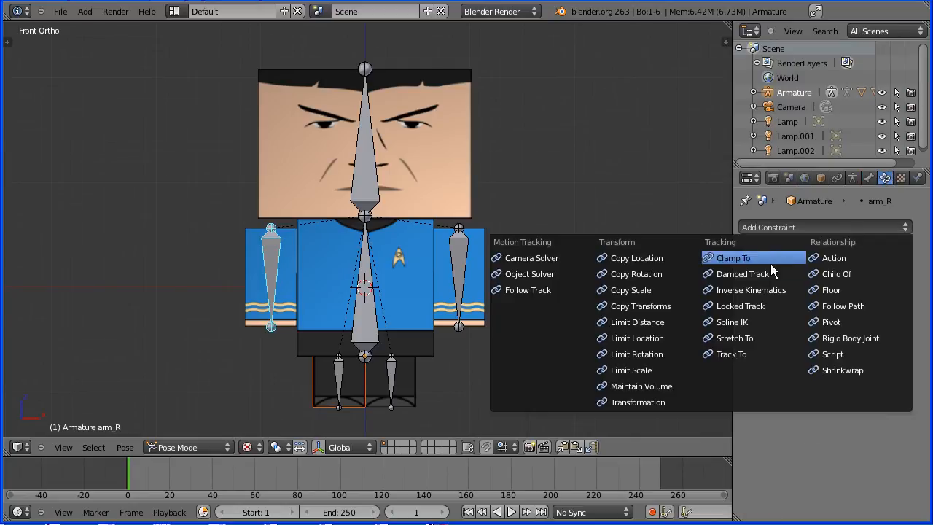
Step: Add Inverse Kinematics constraints to arm_R, arm_L, leg_R and leg_L, with chain length 1
left_click(751, 290)
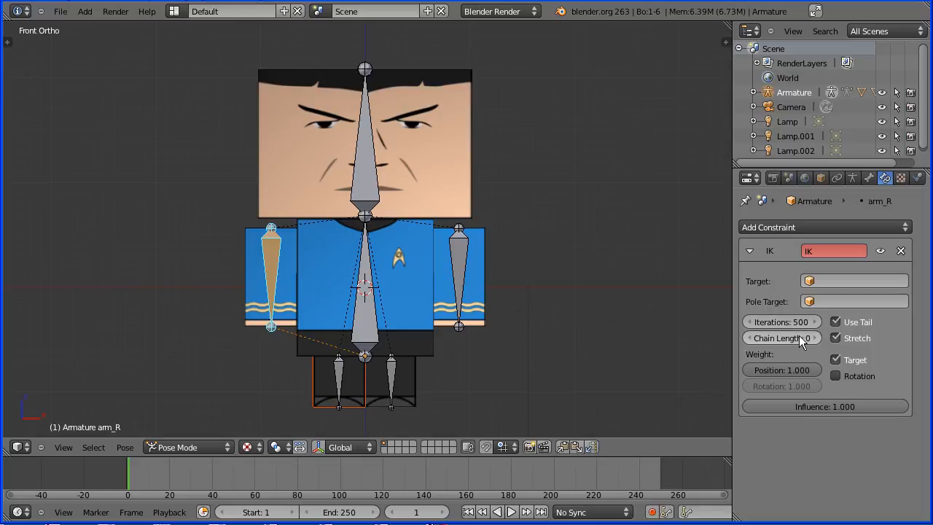
left_click(818, 338)
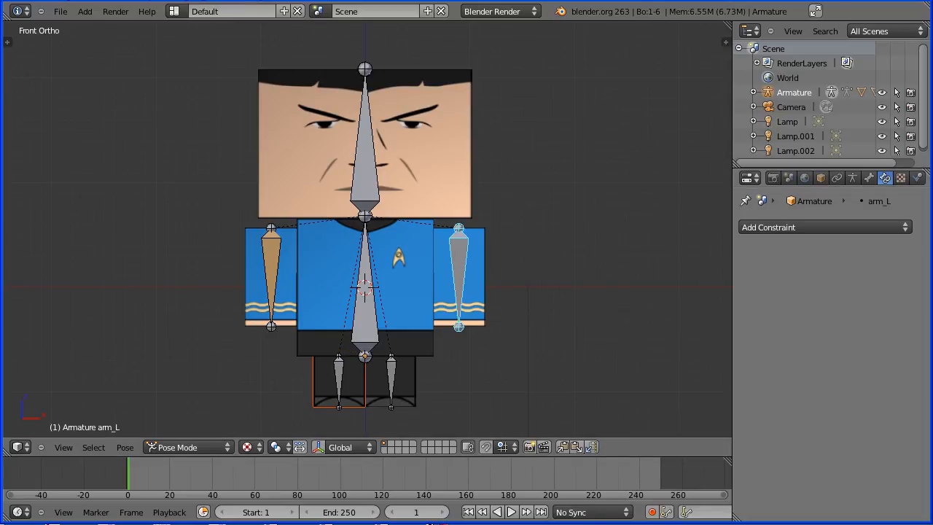
left_click(823, 226)
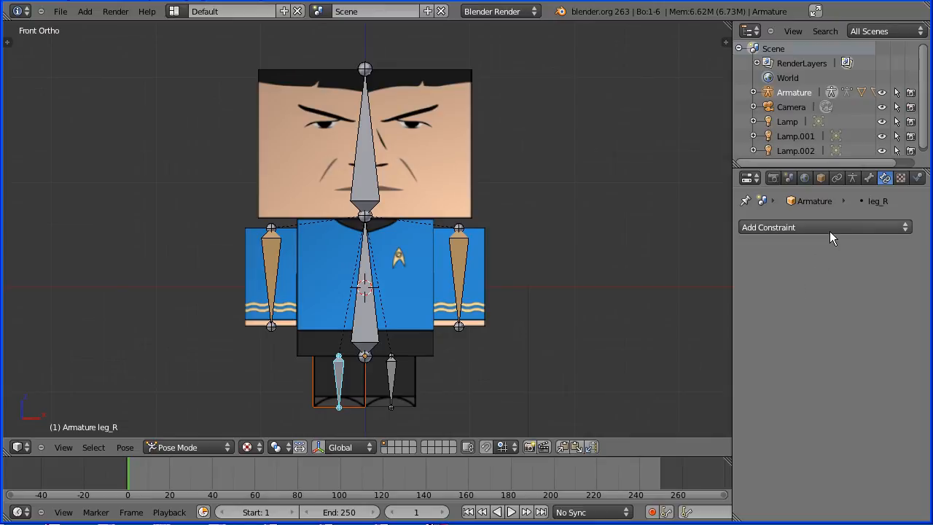
left_click(825, 227)
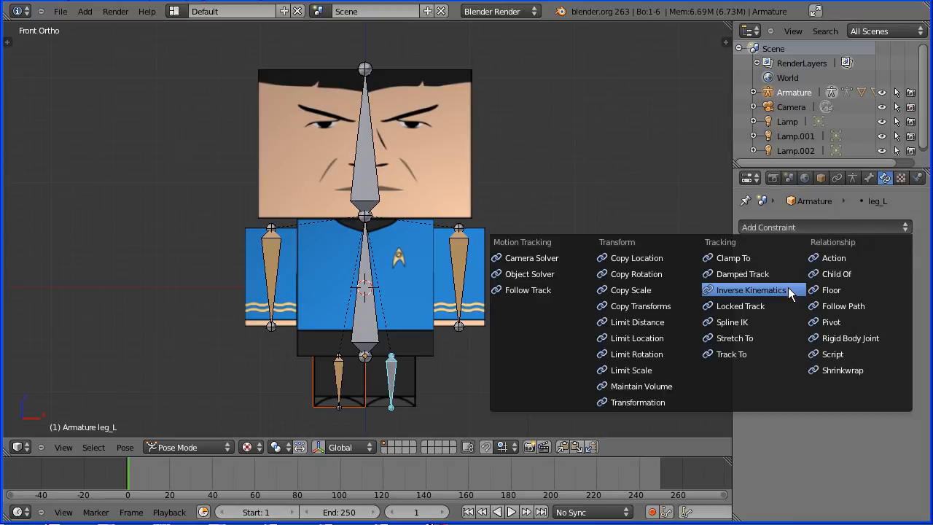
left_click(752, 290)
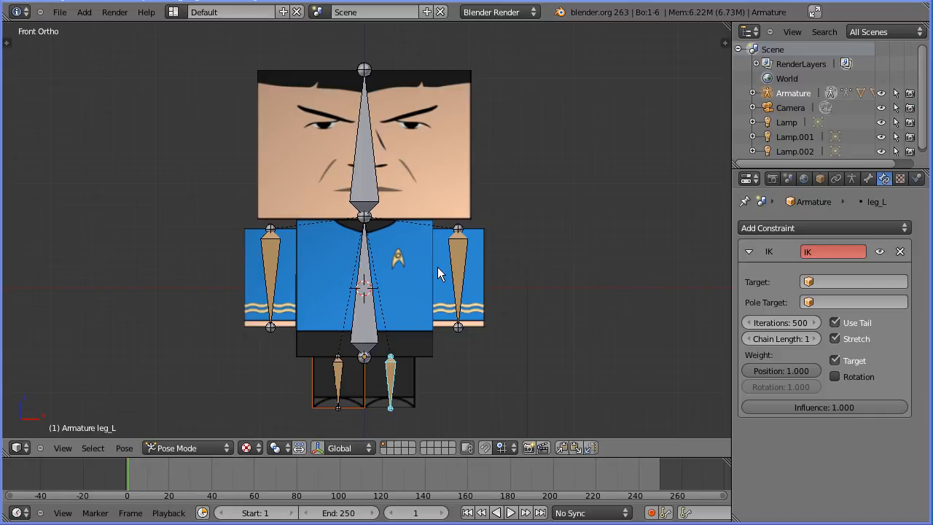
mouse_move(446, 270)
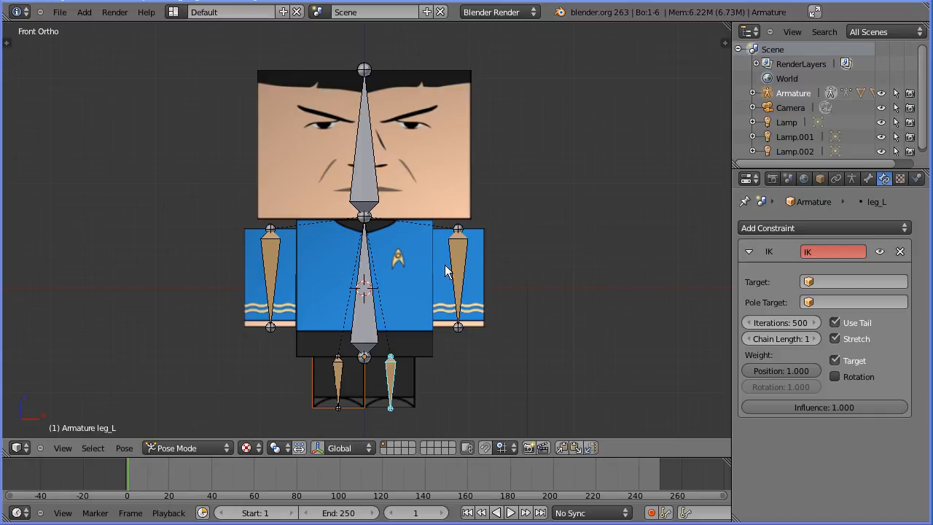
Step: Select the arm_L bone and pull it outward to check the left arm mesh follows
left_click(458, 277)
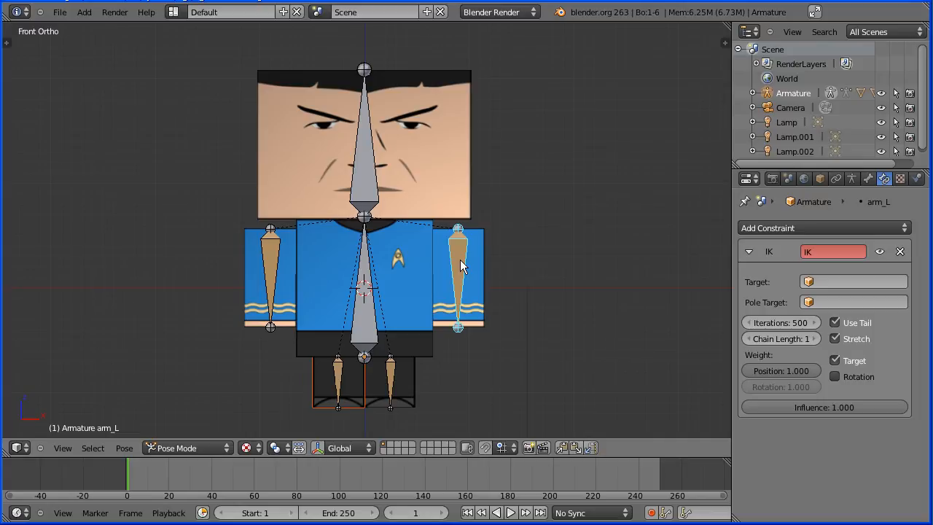
left_click_drag(458, 263, 469, 327)
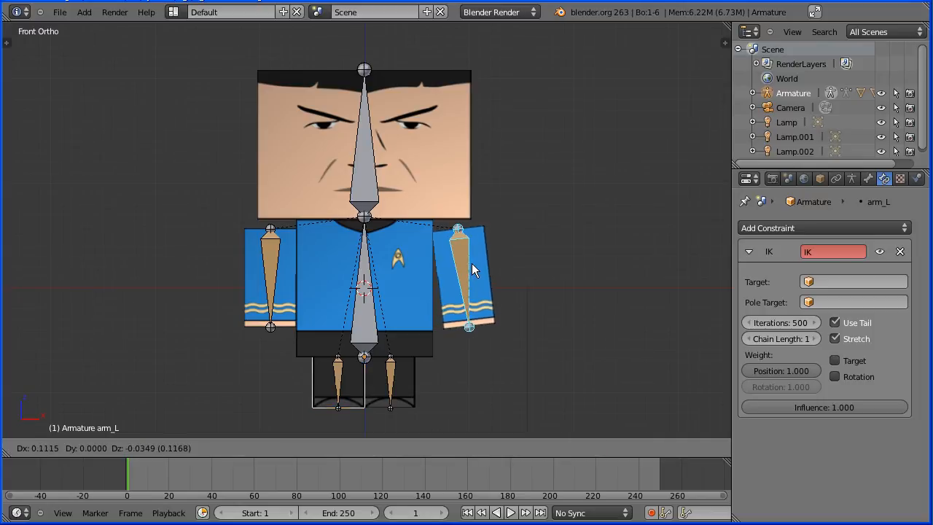